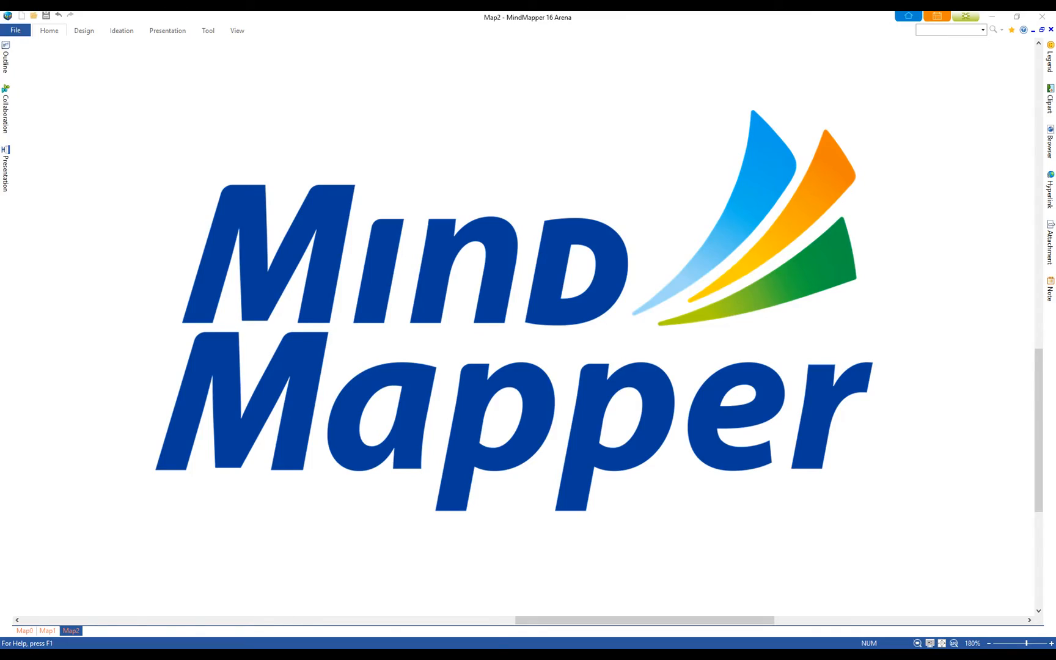
- Open the Miracle Herbal Supplement.twdx sample map and show the Design tab's theme options
left_click(443, 11)
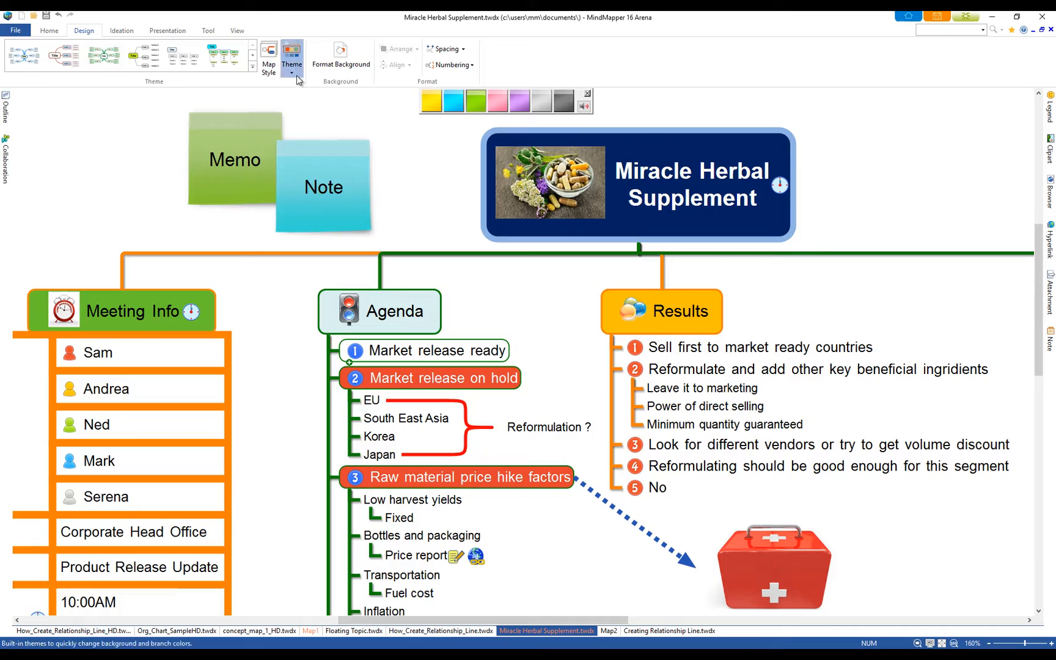
- Choose a map theme and bring up the Clipart shapes panel beside TOPIC 2
left_click(292, 58)
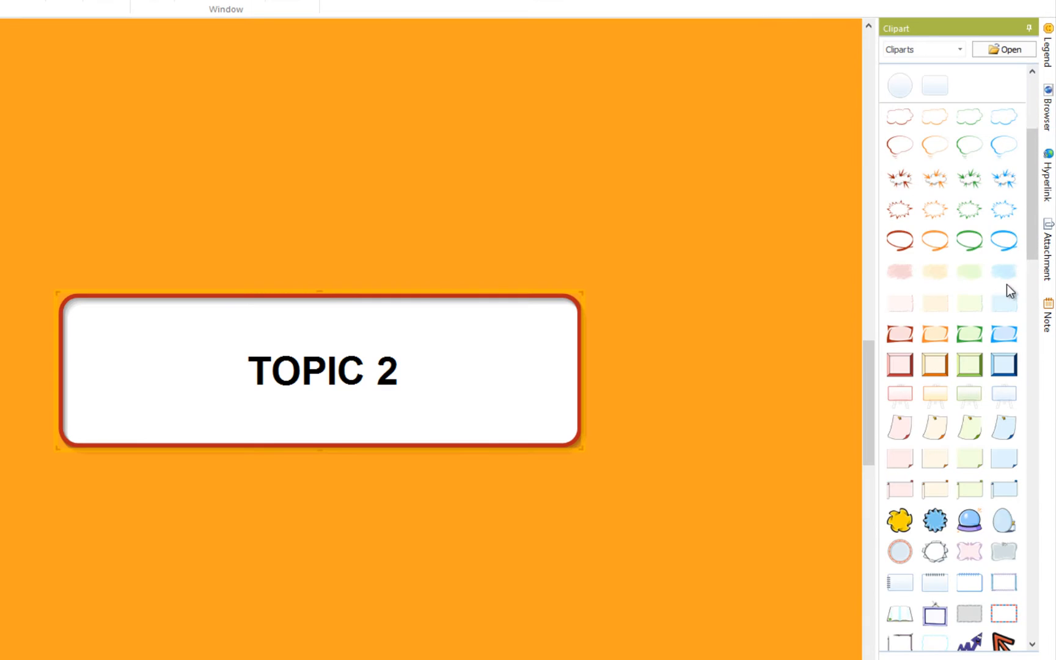
- Apply a clipart shape to TOPIC 2 and switch to the Map0 Export map
left_click(1003, 49)
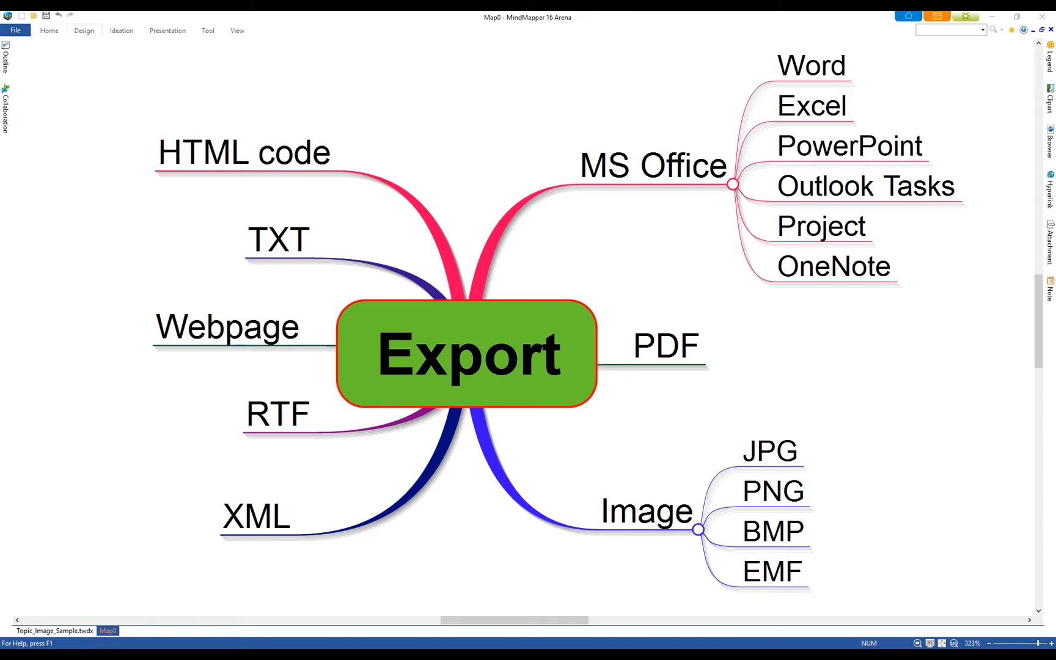
- Open Sample Meeting_167.twdx in a collaboration session listing three participants
left_click(15, 31)
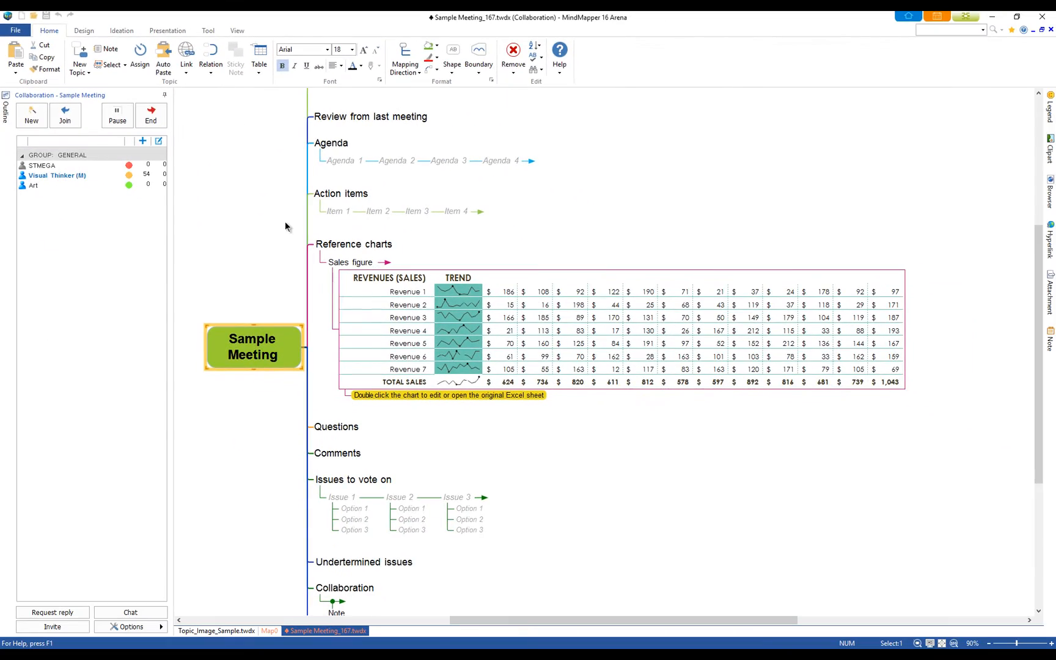
mouse_move(780, 234)
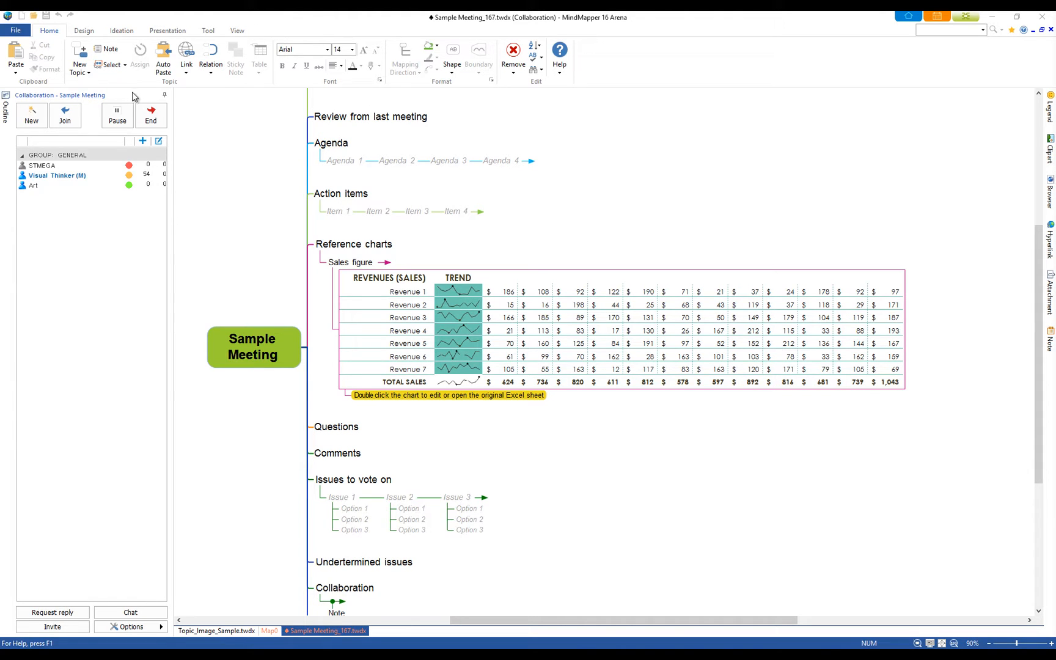
- Open the brainstorming sample map and drag the four-idea Group under Category 1
left_click(150, 111)
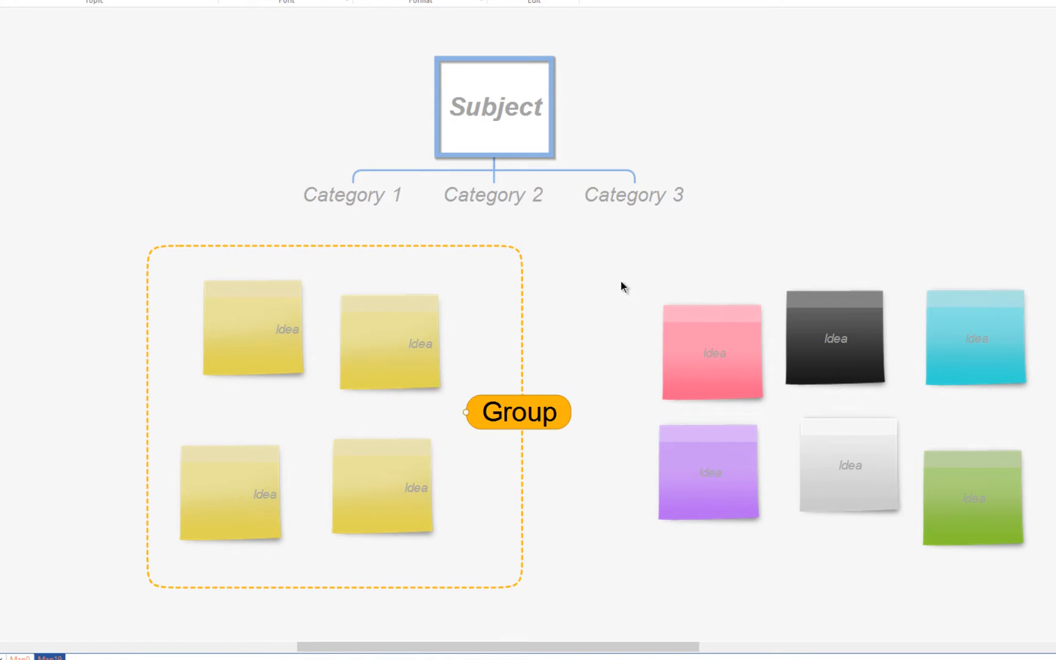
left_click_drag(517, 411, 350, 244)
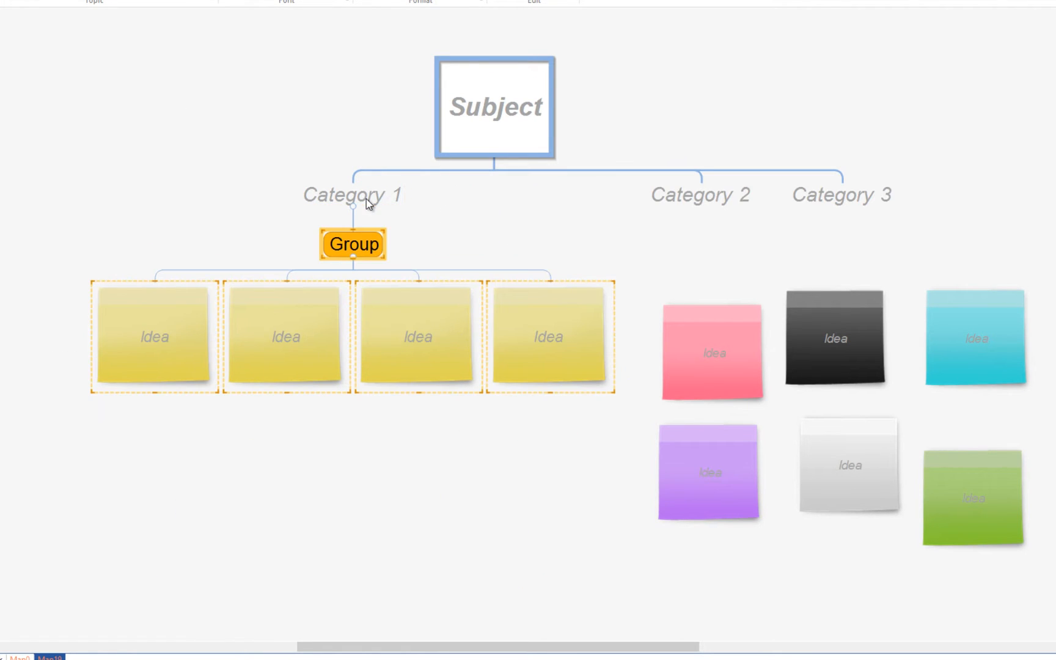
mouse_move(675, 232)
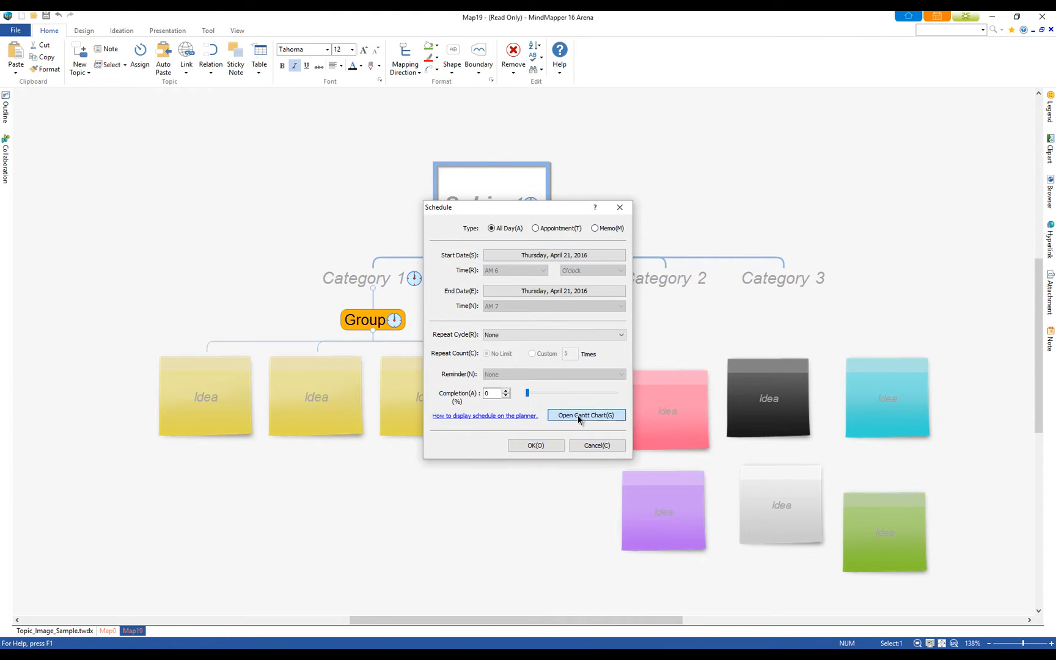
- Show the schedule as a Gantt chart and assign a resource to an idea note
left_click(585, 415)
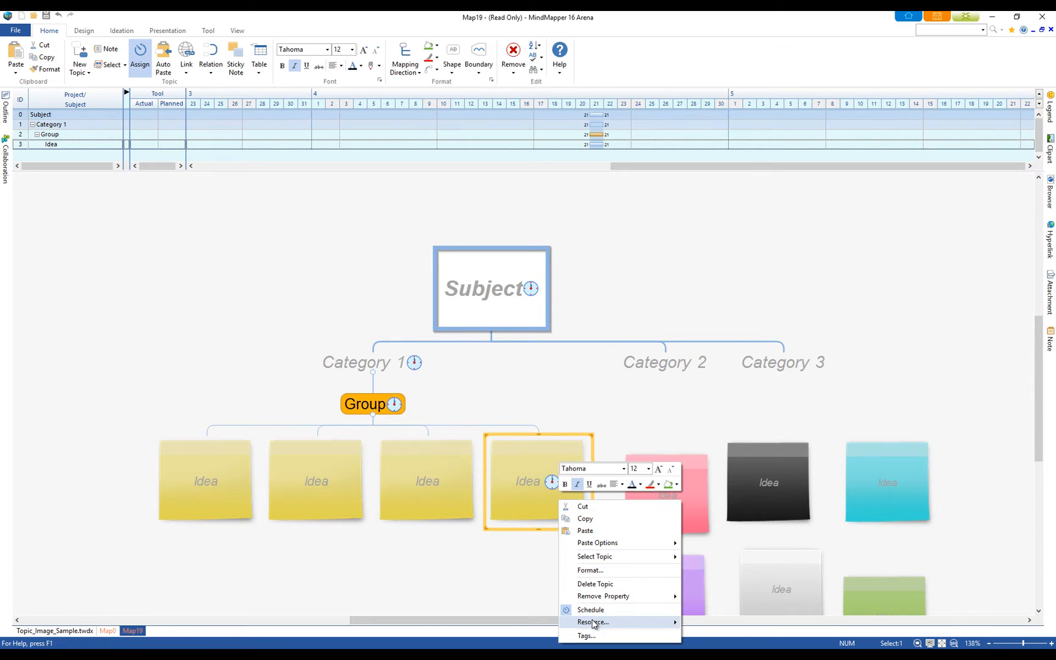
left_click(591, 622)
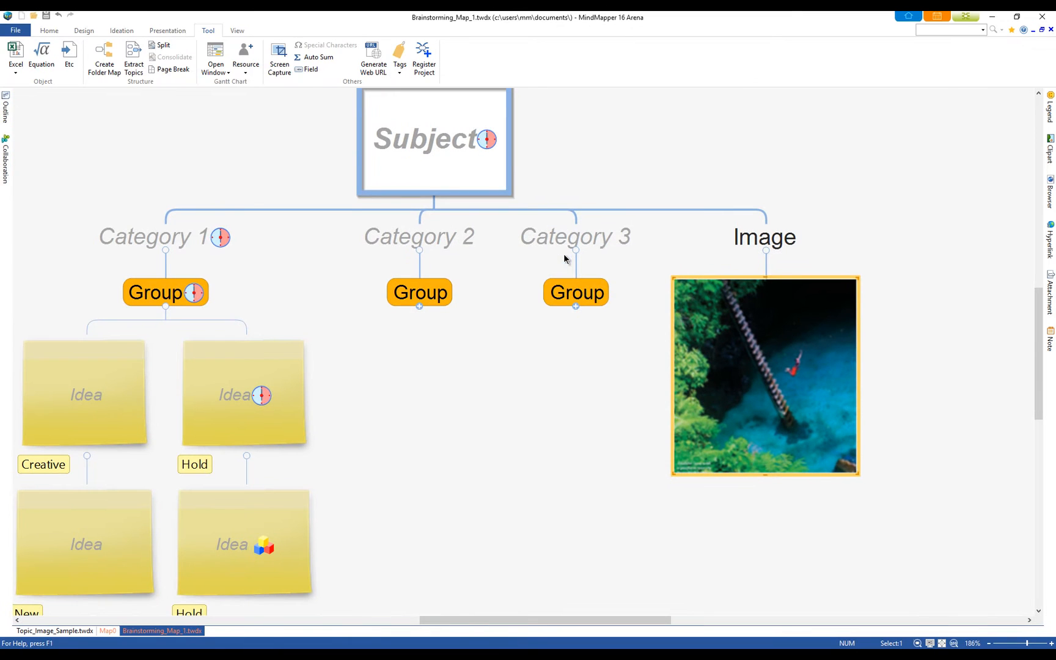
- Extract Category 2 into its own map, merge it back, and open NEW PRODUCT DEVELOPMENT.twdx
left_click(314, 57)
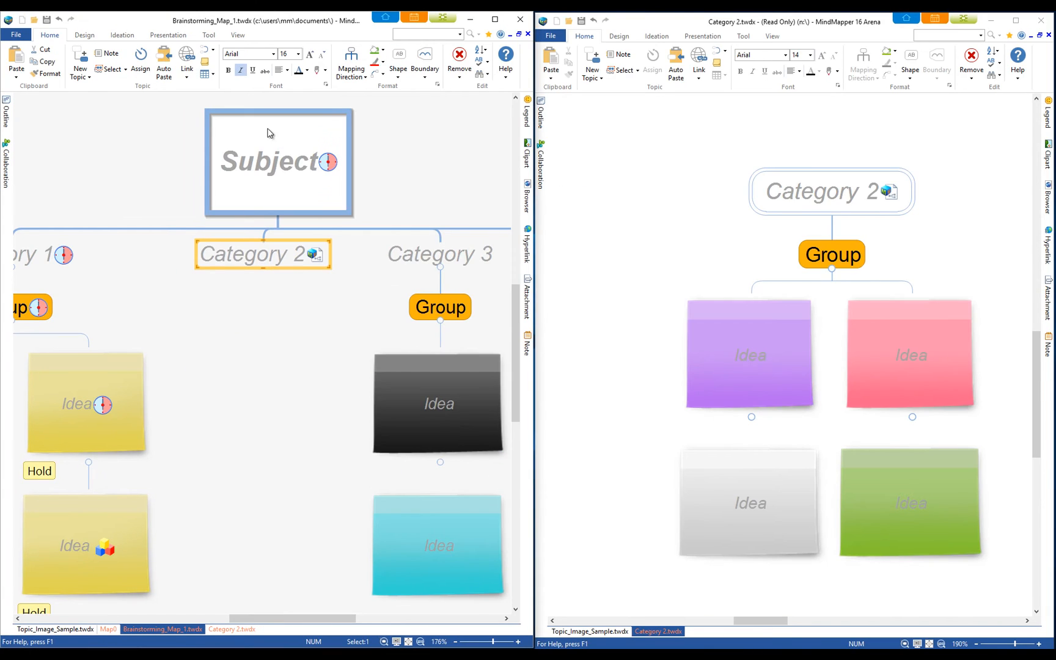
left_click(208, 34)
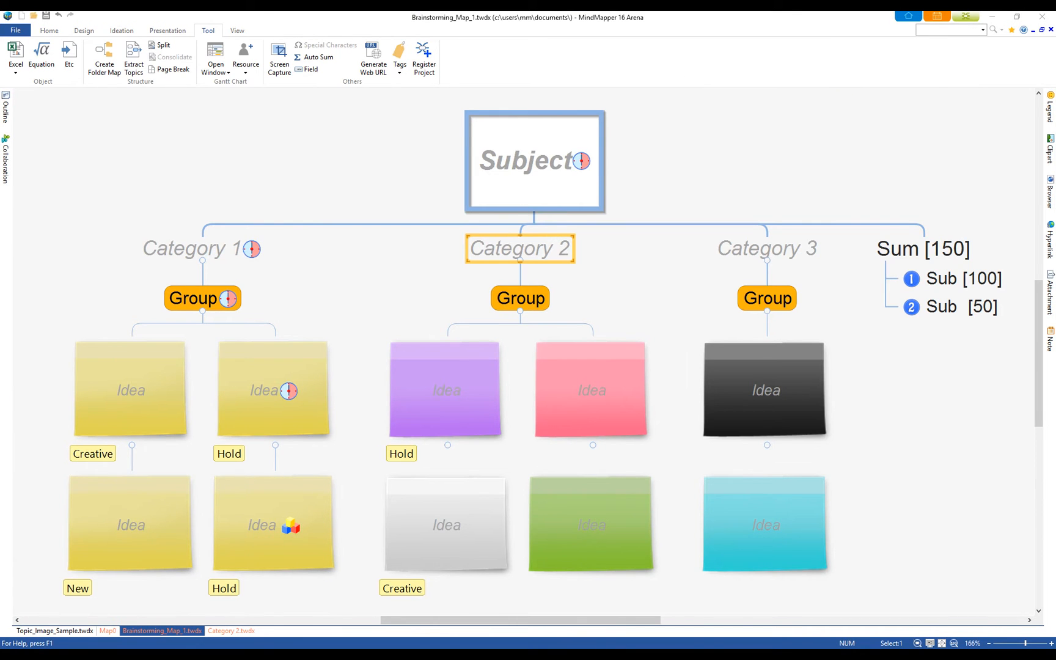
left_click(133, 55)
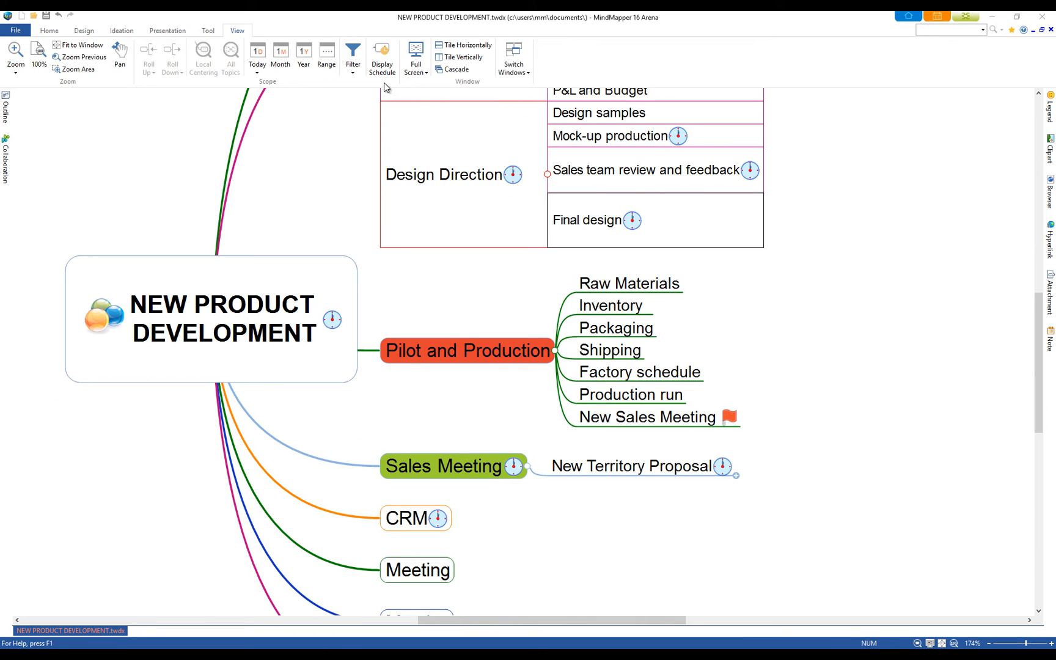
- Present Topic_Image_Sample.twdx, stepping to the Schedule topic under TOPIC 2
left_click(381, 57)
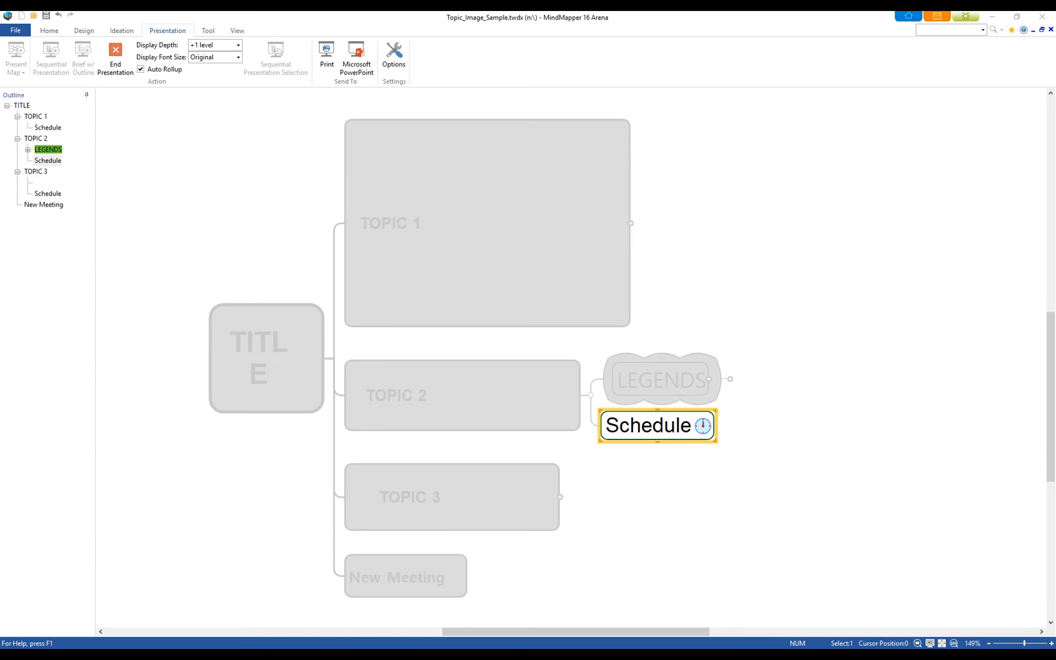
- Advance the presentation to TOPIC 3, then end it
left_click(114, 58)
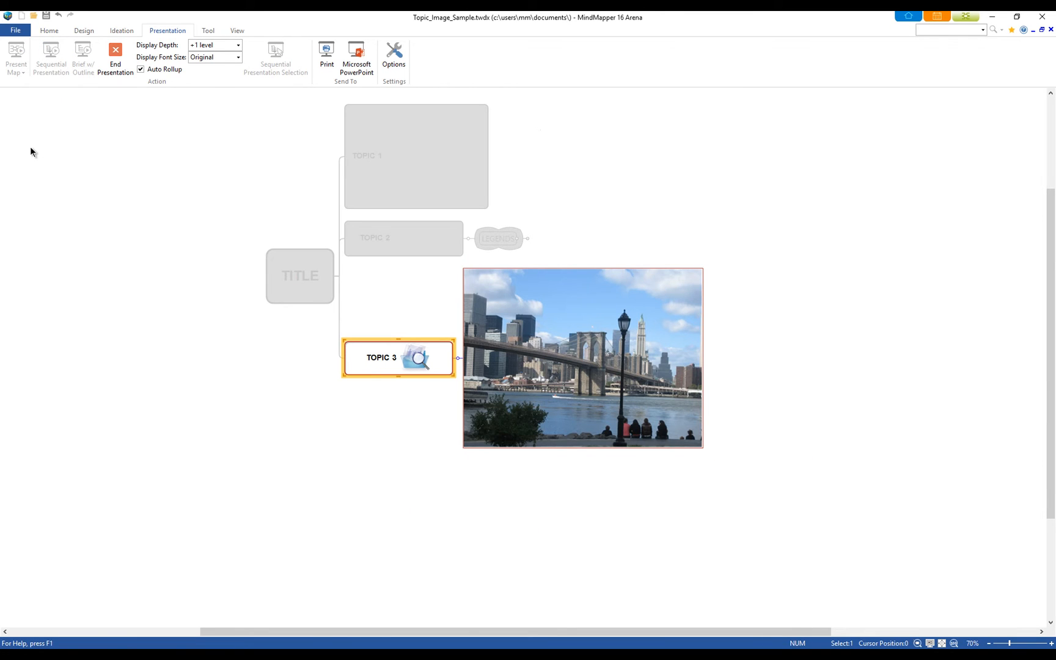
left_click(115, 58)
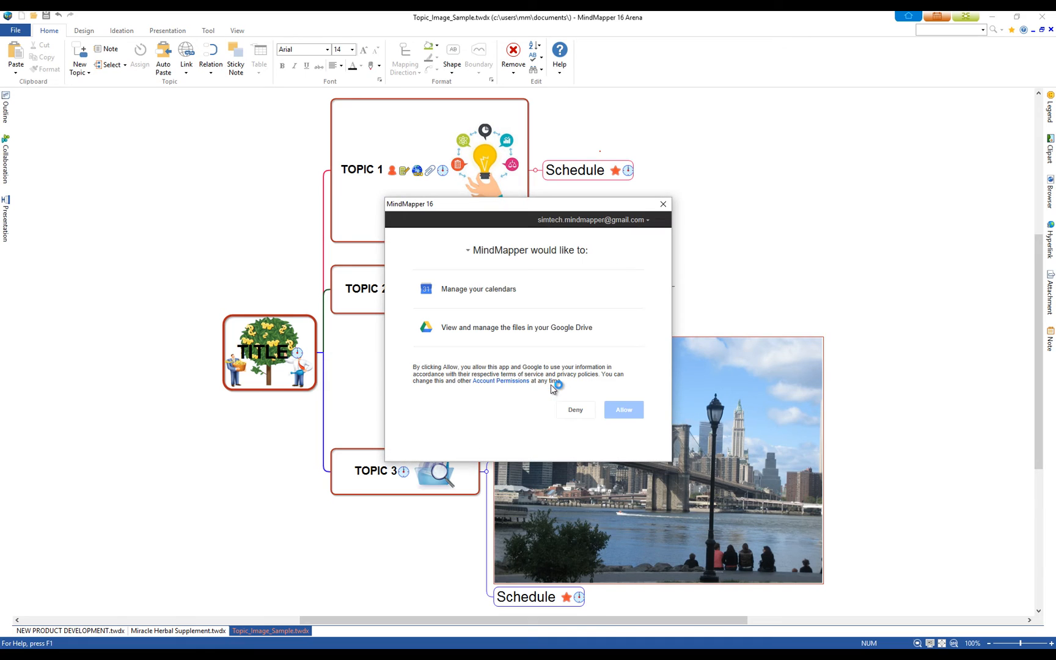
- Grant Google access, add 'New Meeting' on Friday 4 PM, and register Topic_Image_Sample as a project
left_click(622, 410)
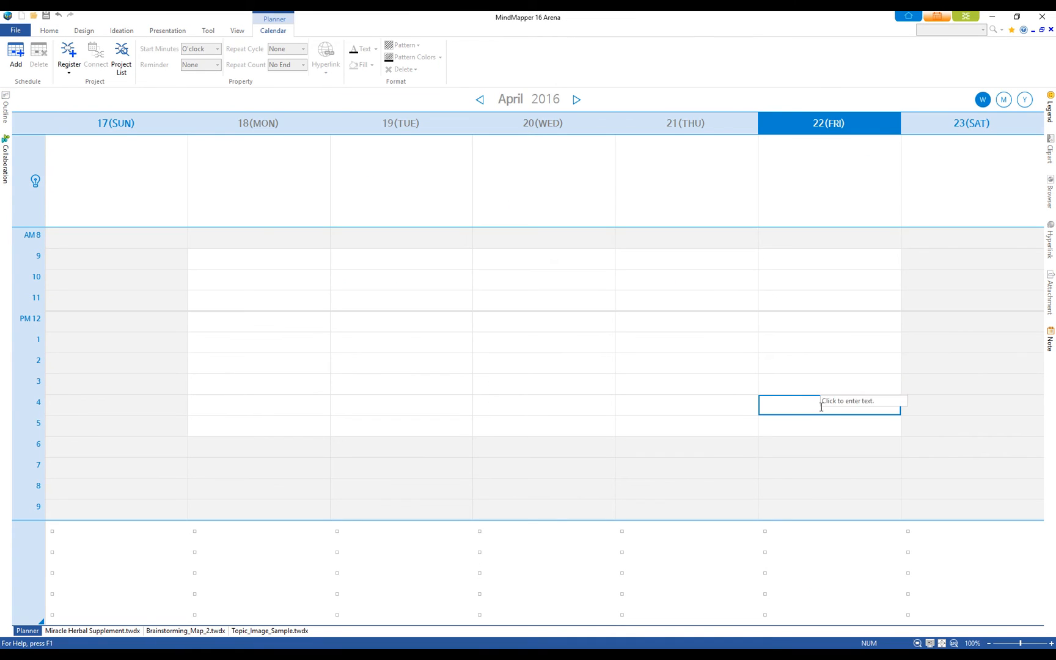
type("New Meeting")
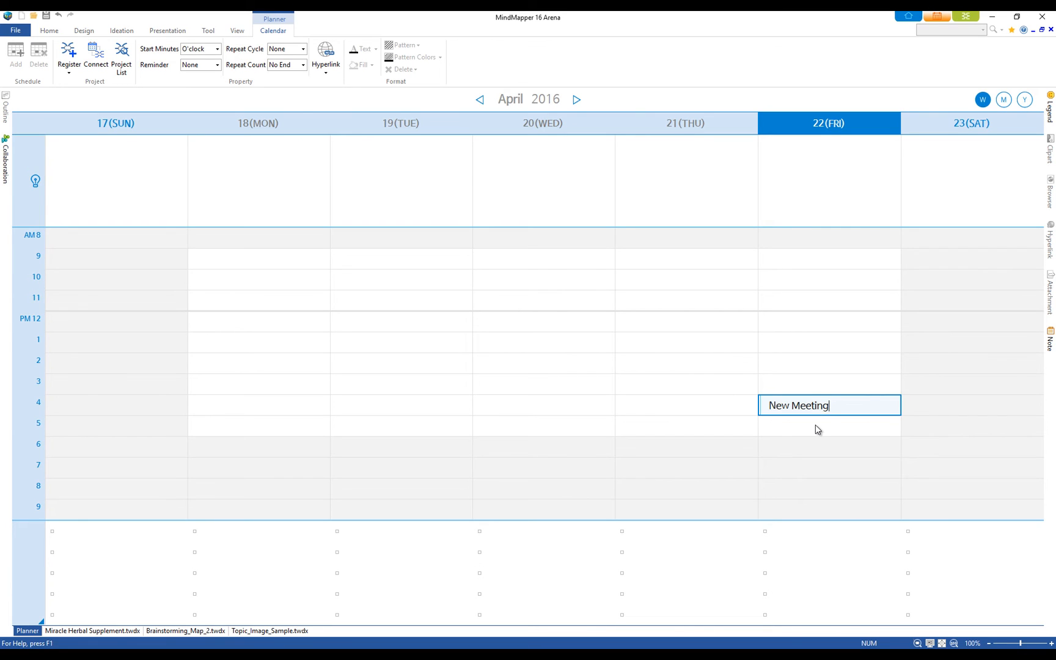
left_click(68, 58)
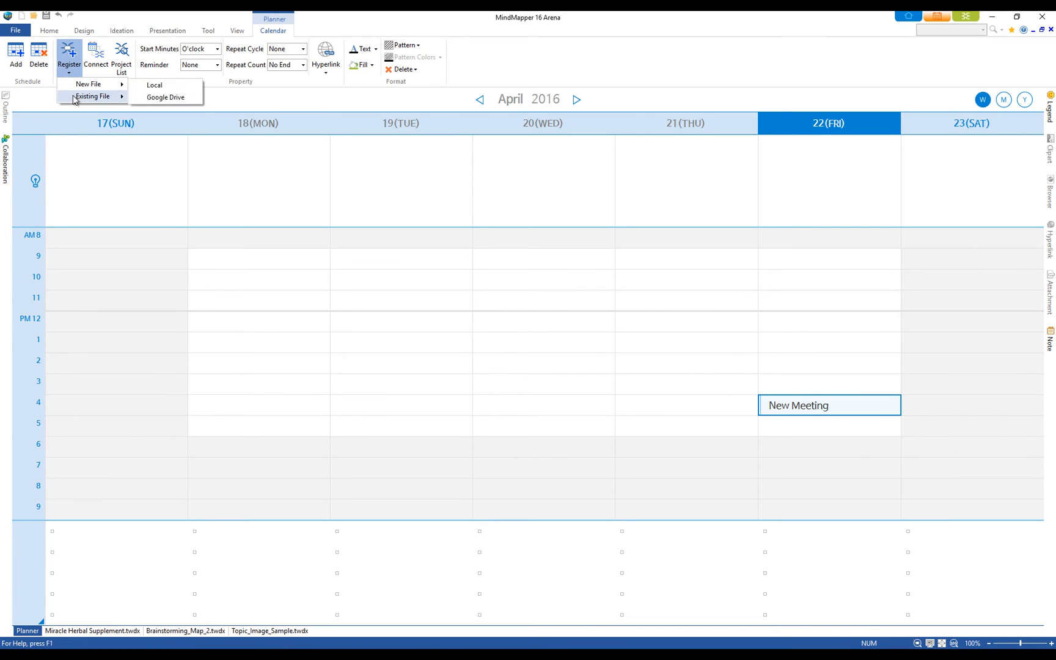
left_click(154, 85)
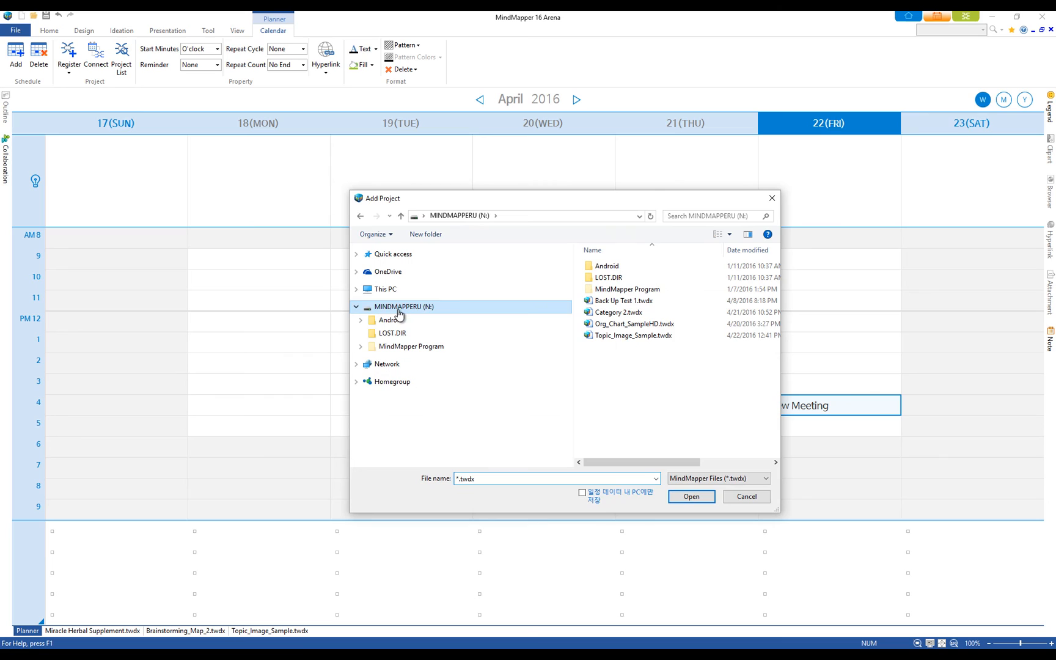
left_click(745, 496)
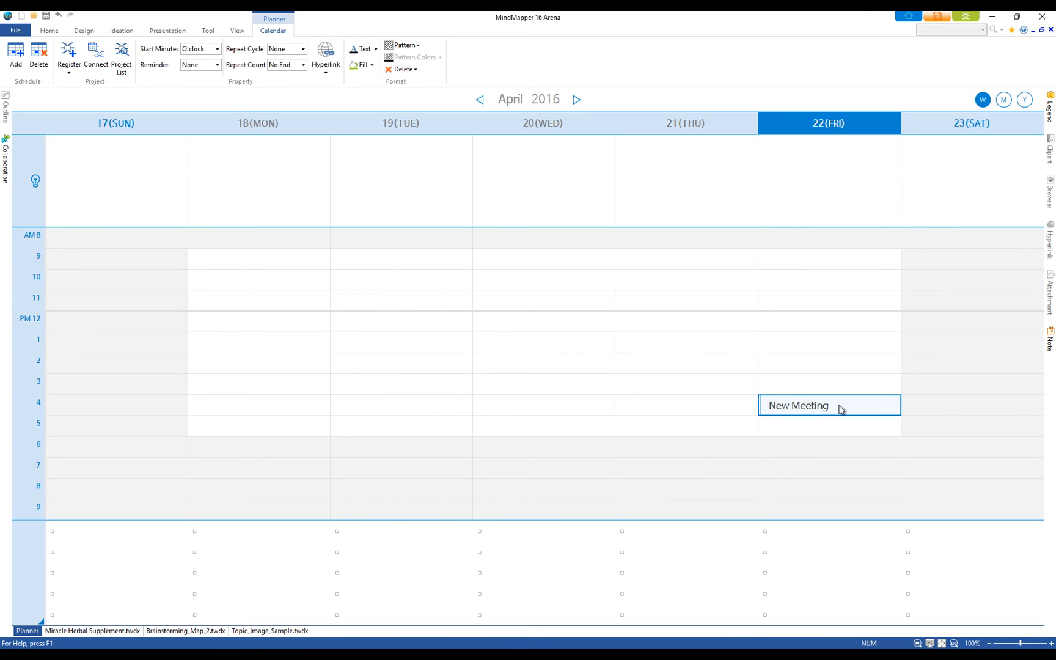
- Connect New Meeting to the Topic_Image_Sample project
left_click(94, 54)
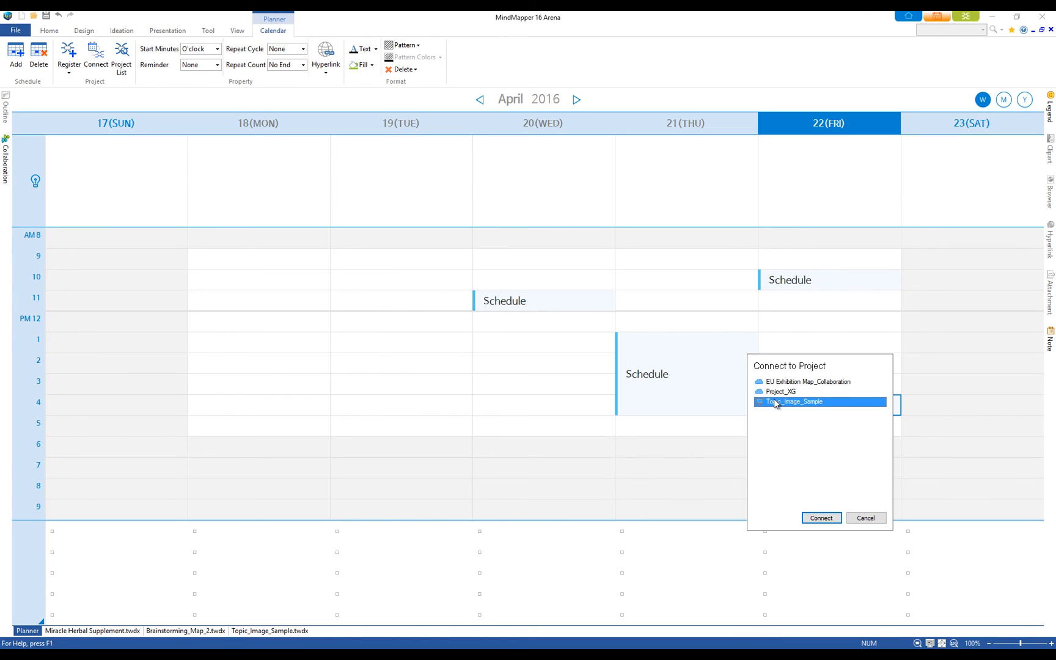
left_click(820, 516)
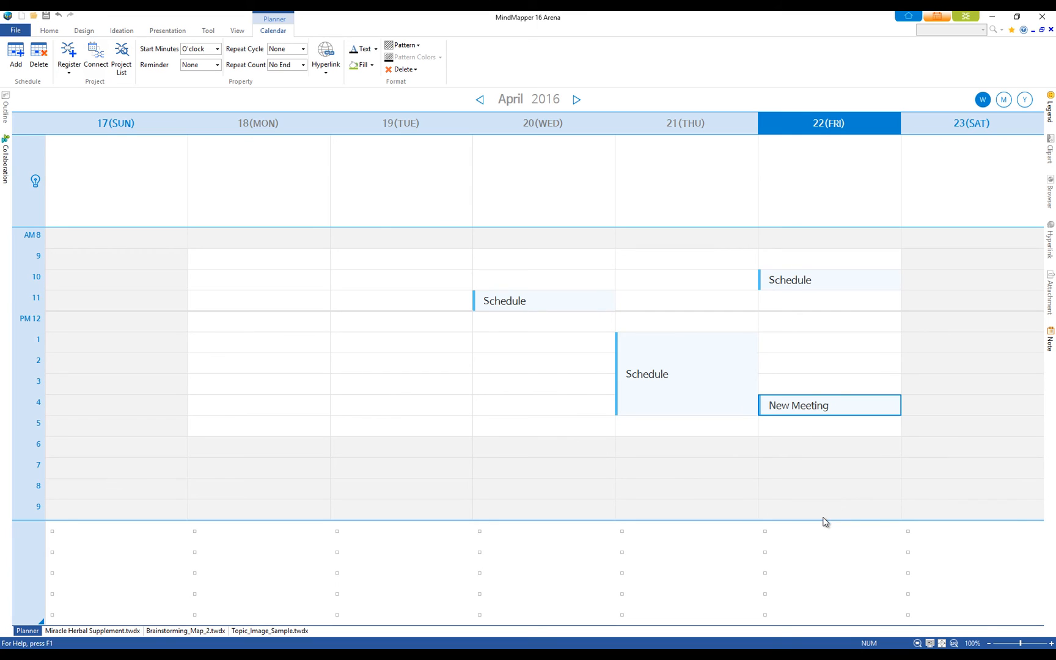
left_click(270, 631)
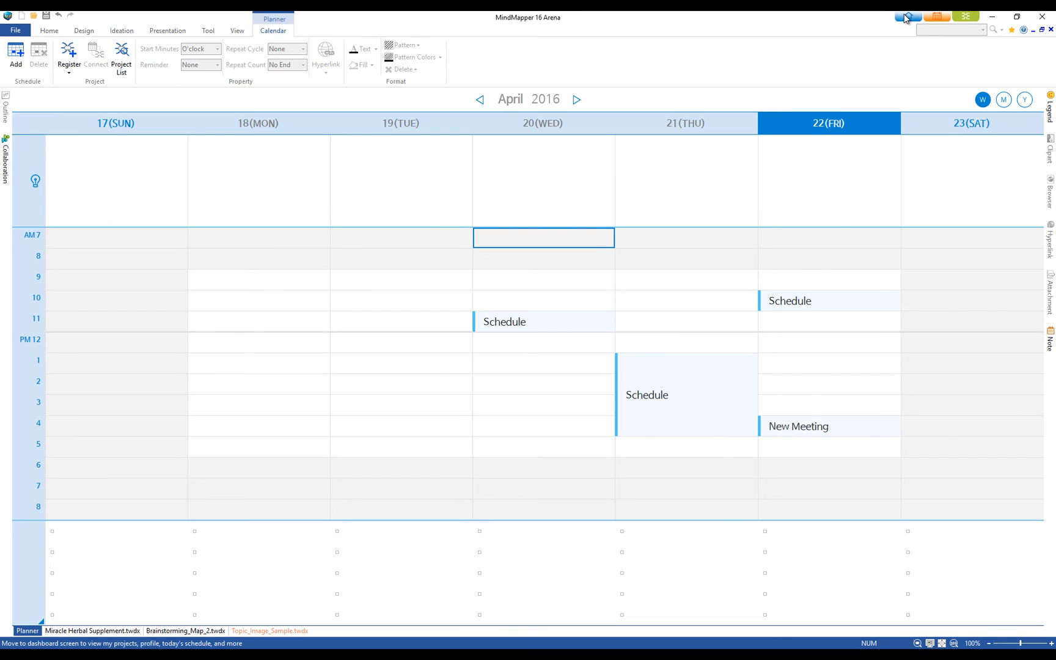
- Switch to the dashboard listing three projects, the 4–5 PM New Meeting and 10 AM Schedule
left_click(907, 16)
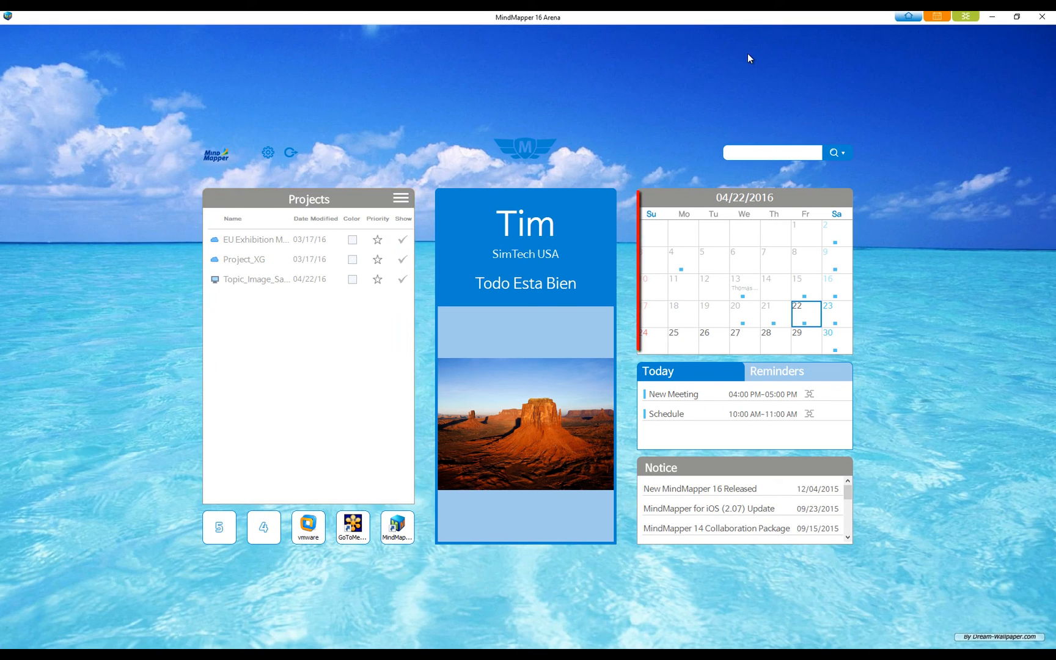
left_click(1016, 16)
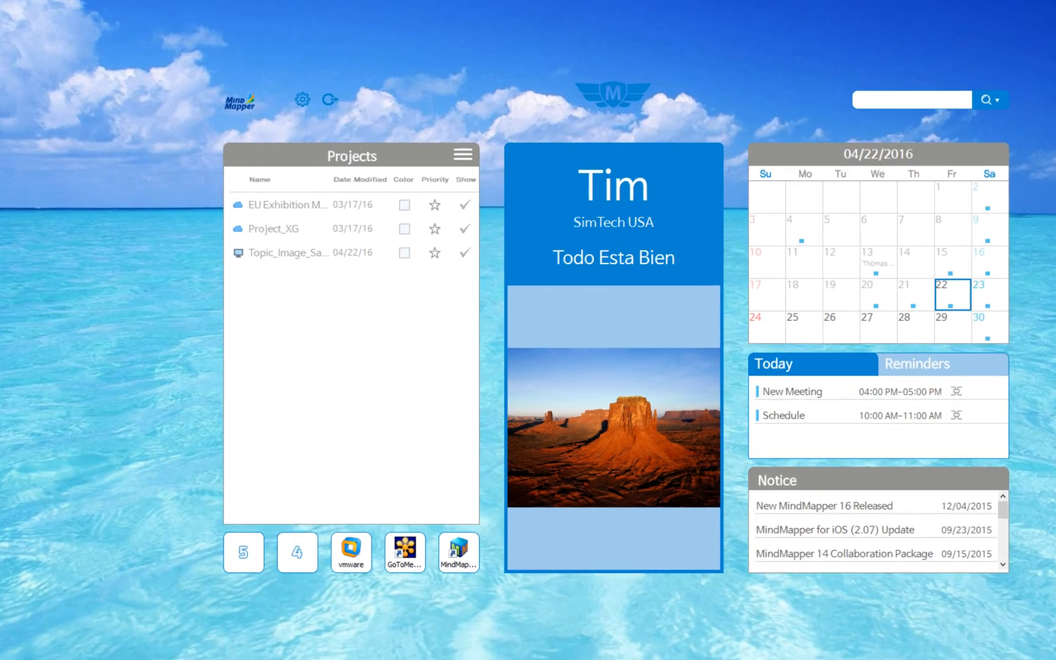